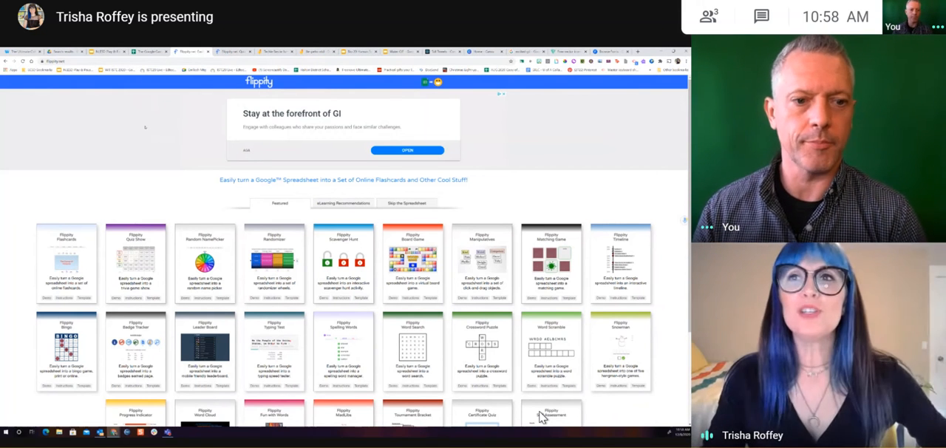
Reshuffle the Random Name Picker names into new groups of four, twice.
{"action": "scroll", "scroll_direction": "down", "scroll_amount": 3}
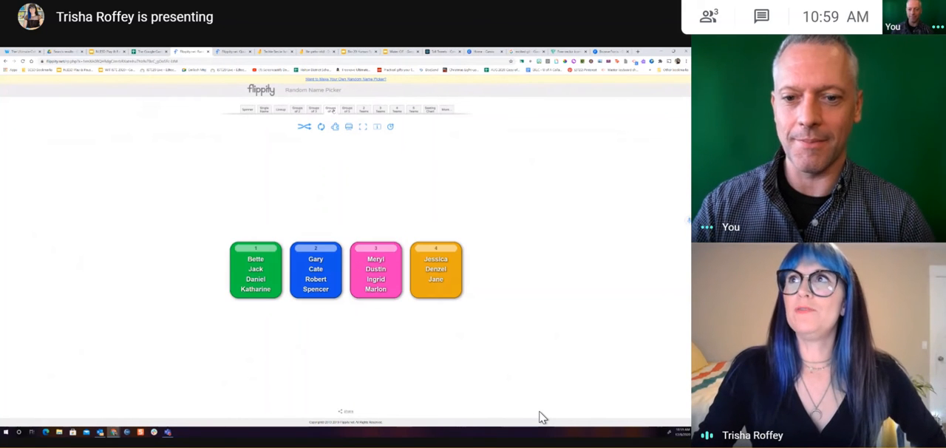
{"action": "left_click", "coordinate": [303, 127]}
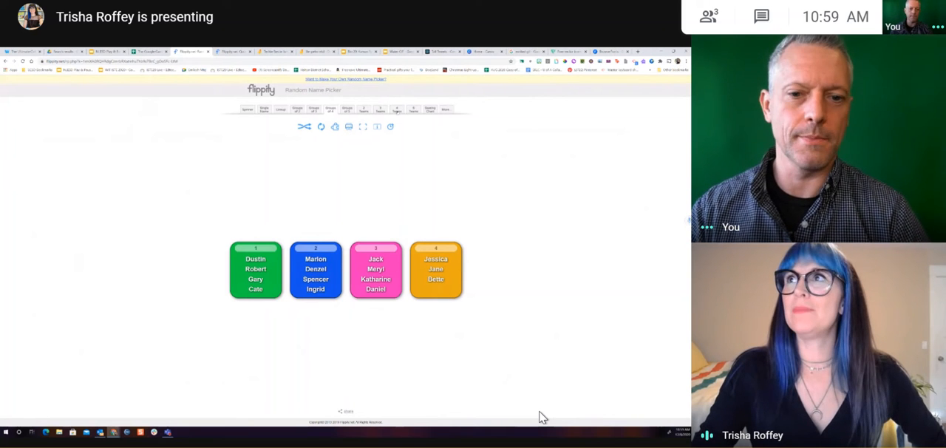
{"action": "left_click", "coordinate": [304, 127]}
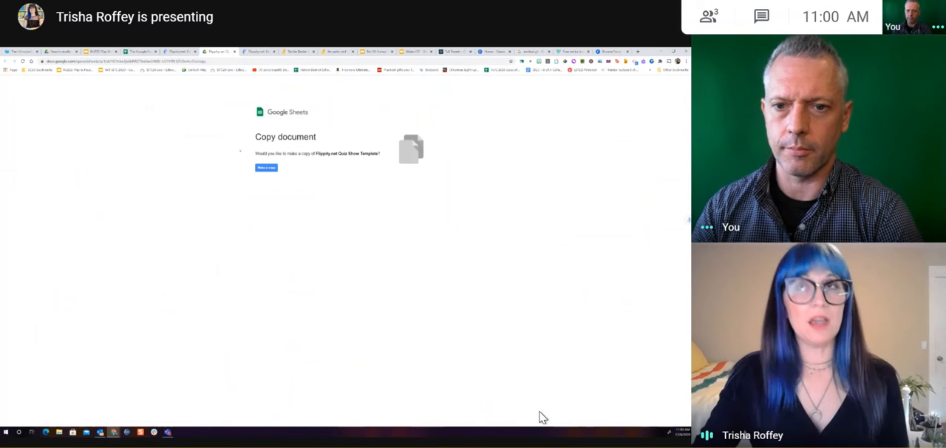
Make a copy of the Flippity.net Quiz Show Template.
{"action": "left_click", "coordinate": [265, 167]}
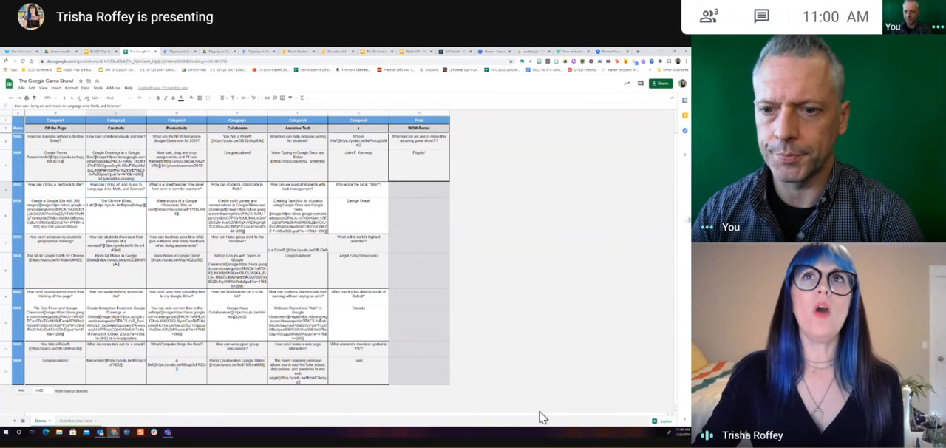
Open the File menu of The Google Game Show! sheet to publish it.
{"action": "left_click", "coordinate": [21, 87]}
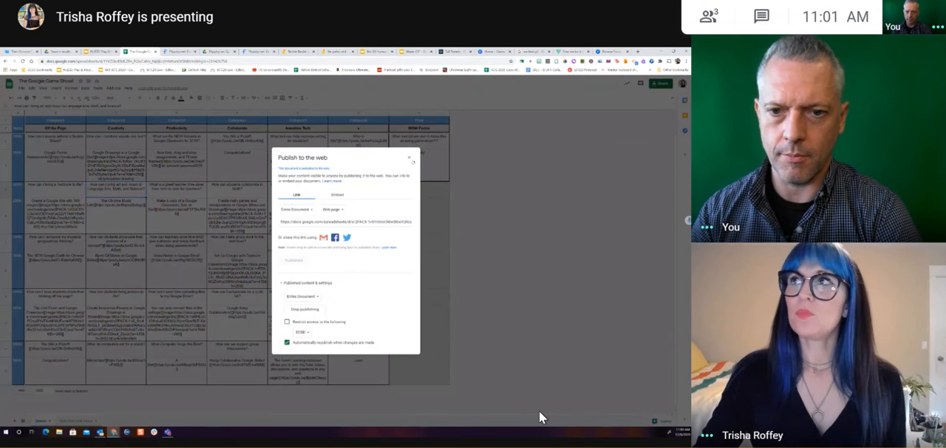
Copy the sheet's published web link from Publish to the web.
{"action": "left_click", "coordinate": [409, 157]}
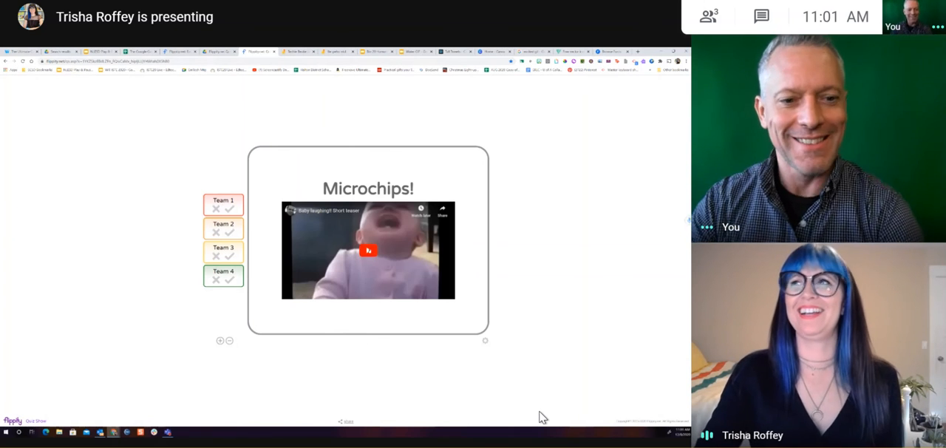
Play the embedded YouTube video on the 'Microchips!' answer card.
{"action": "left_click", "coordinate": [368, 249]}
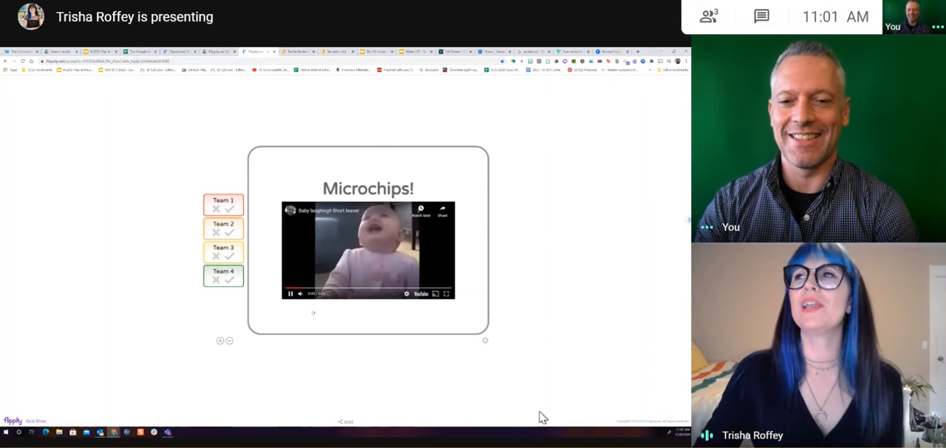